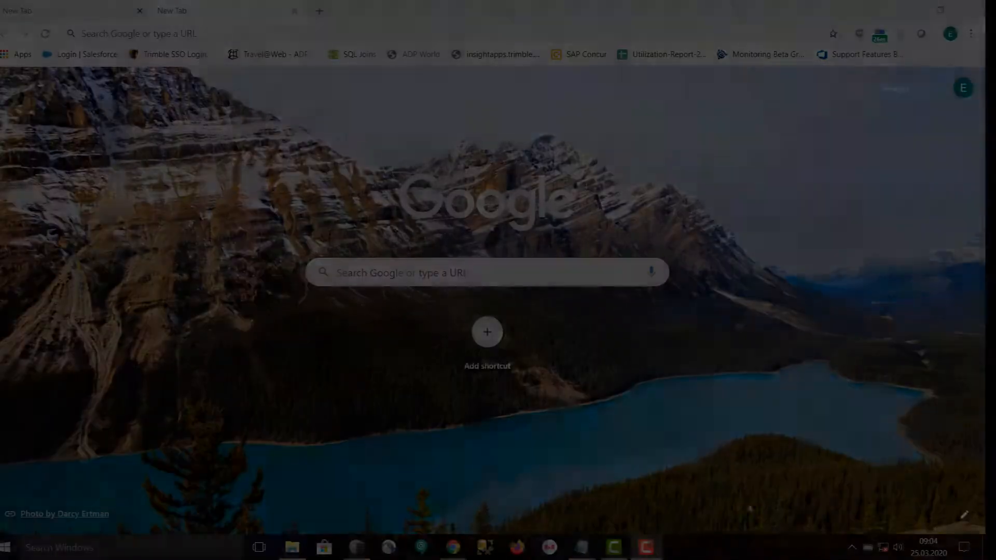
Join the Settop-M14117562 Wi-Fi network from the Windows taskbar network list.
left_click(886, 547)
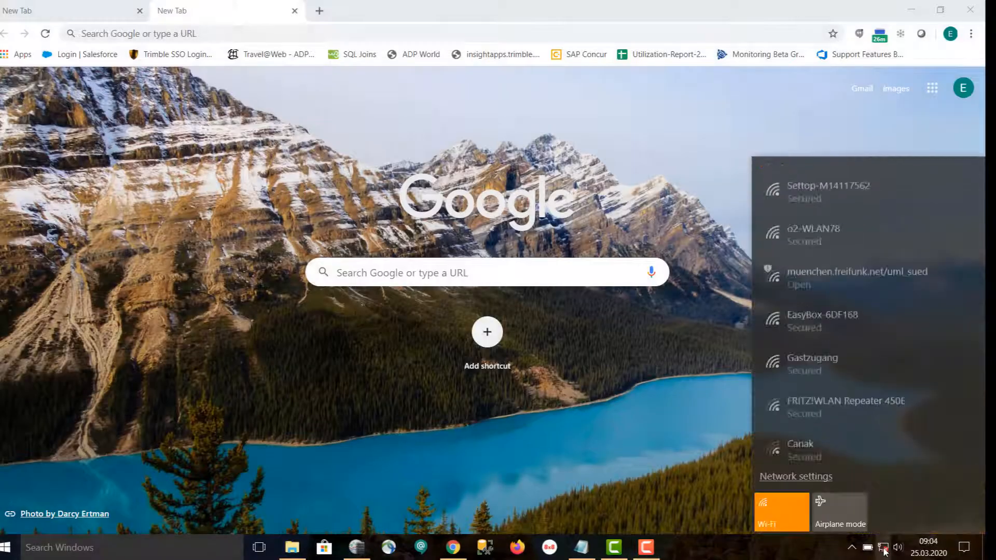
left_click(826, 189)
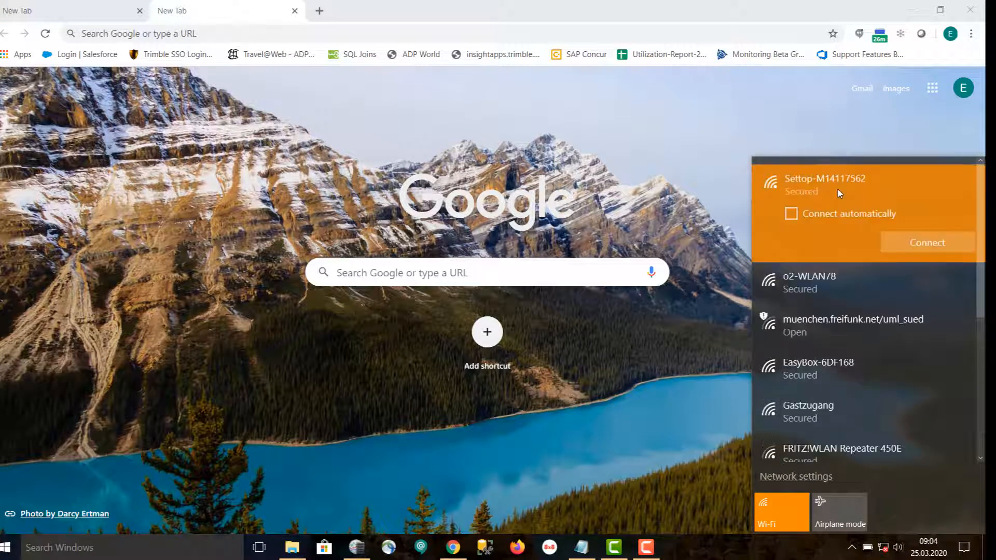
left_click(927, 243)
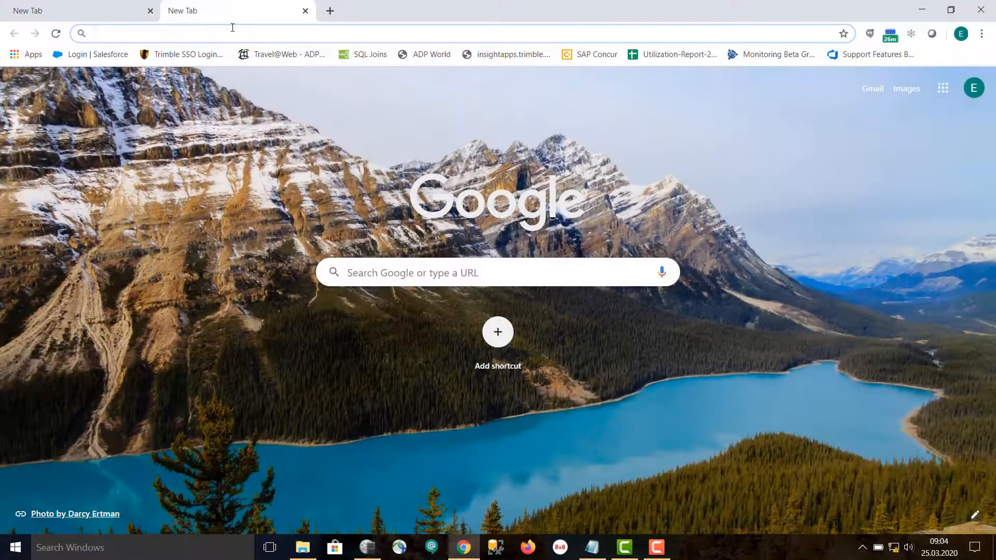
Browse to 192.168.2.2 and log in as admin using the saved credentials.
type("192.168.2.2/#/login")
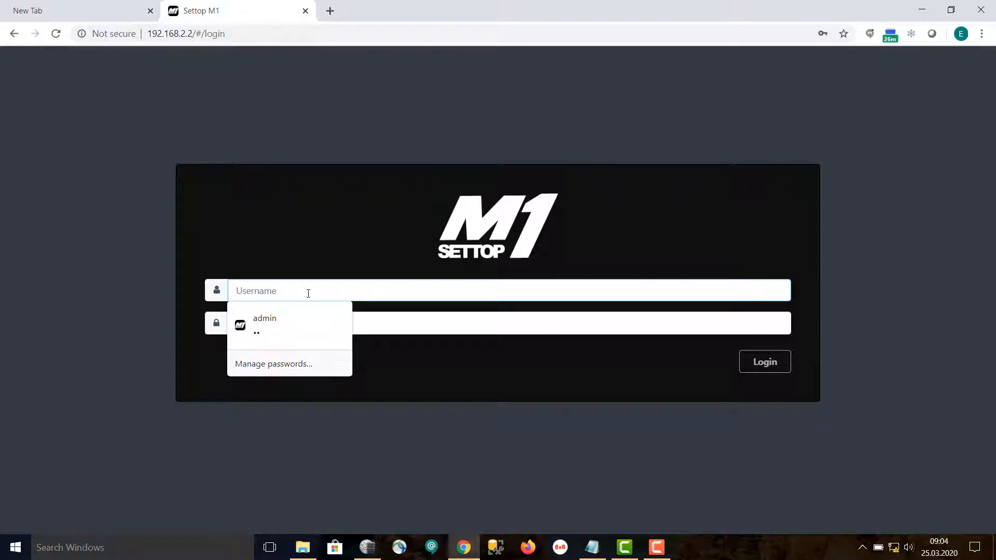
type("ad")
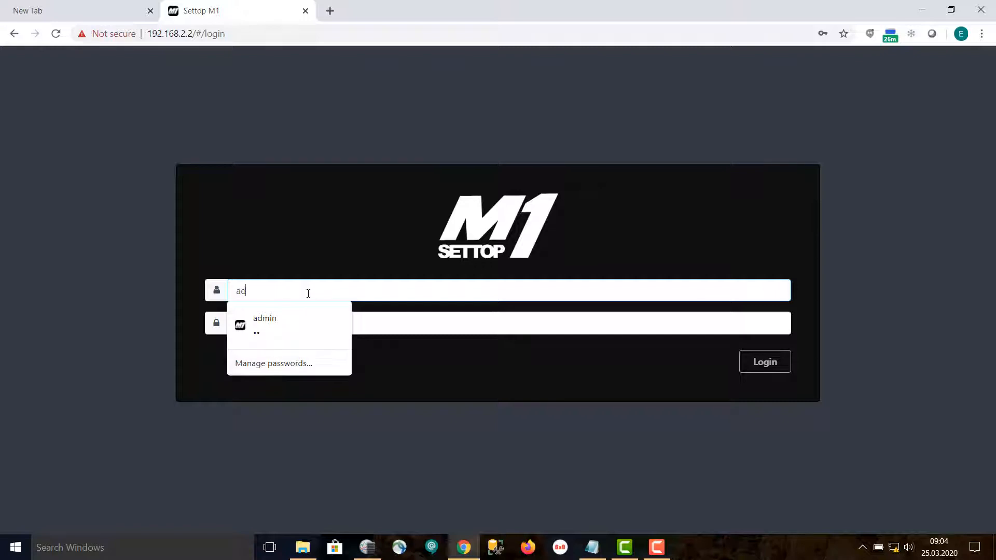
left_click(265, 323)
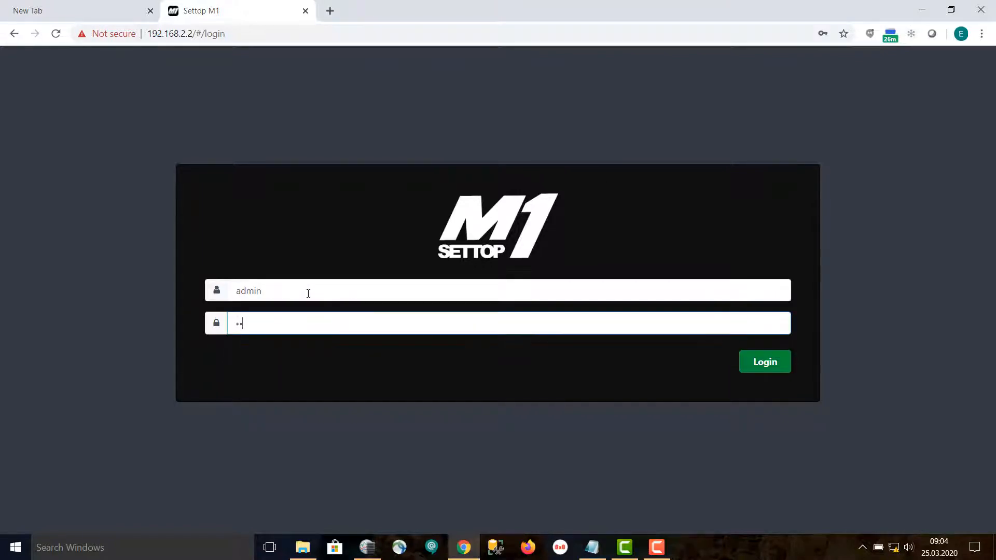
left_click(764, 361)
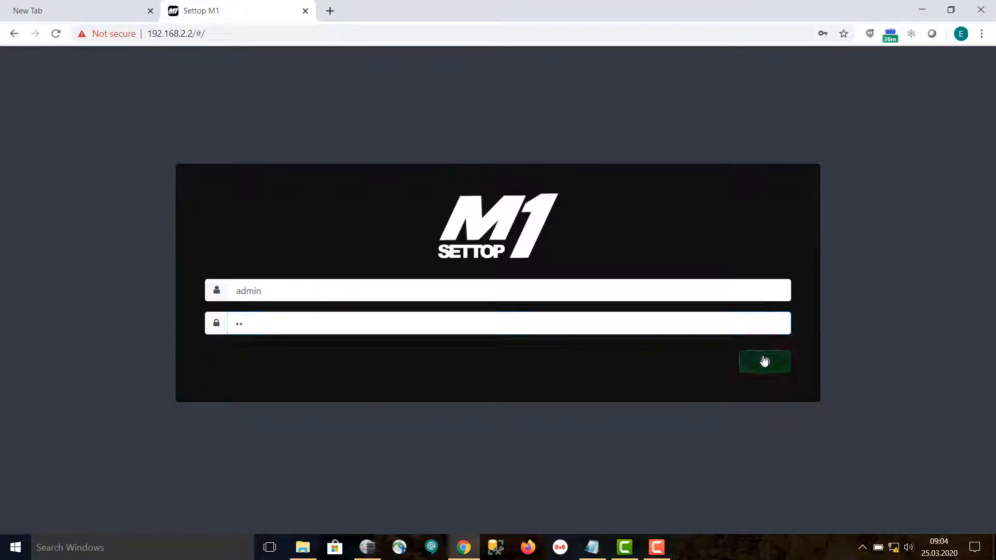
left_click(764, 361)
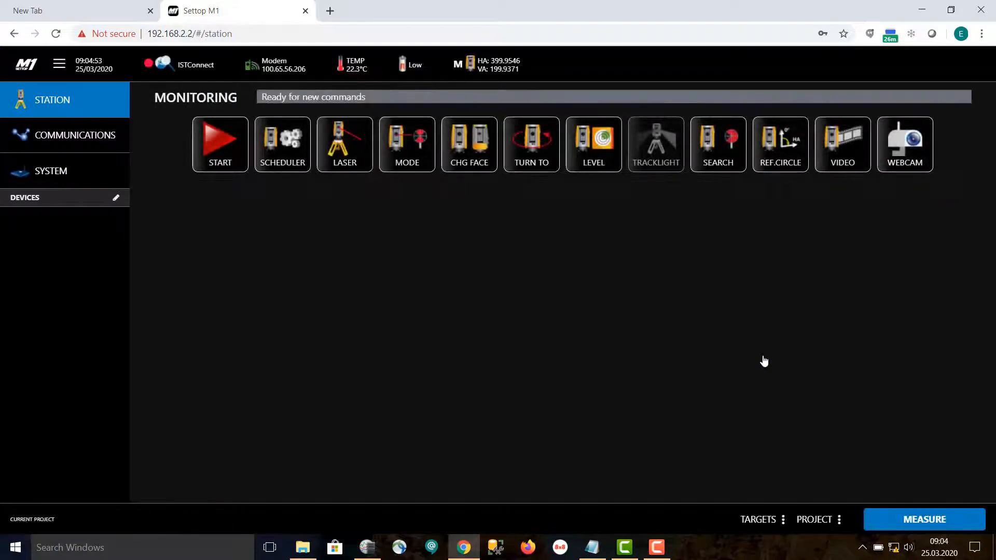
mouse_move(588, 248)
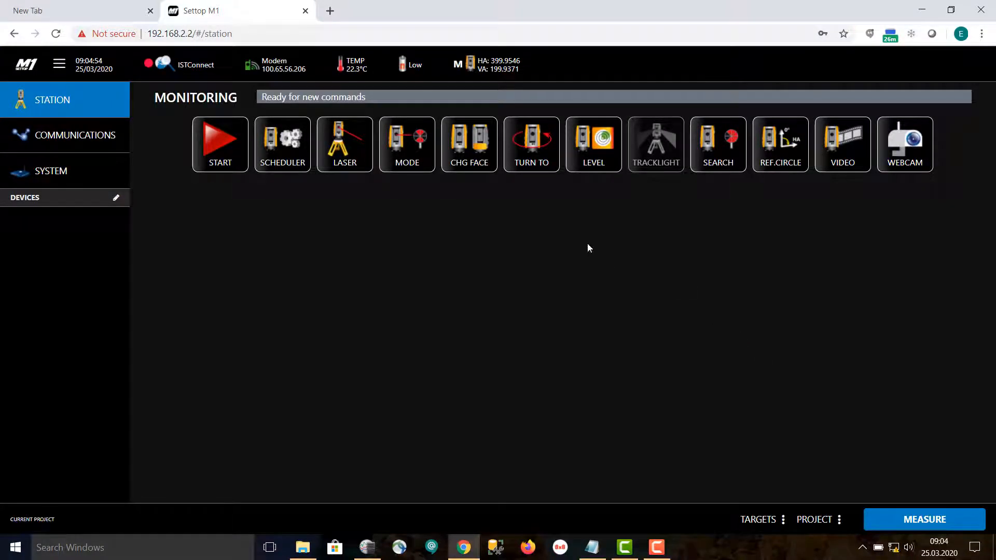
mouse_move(76, 134)
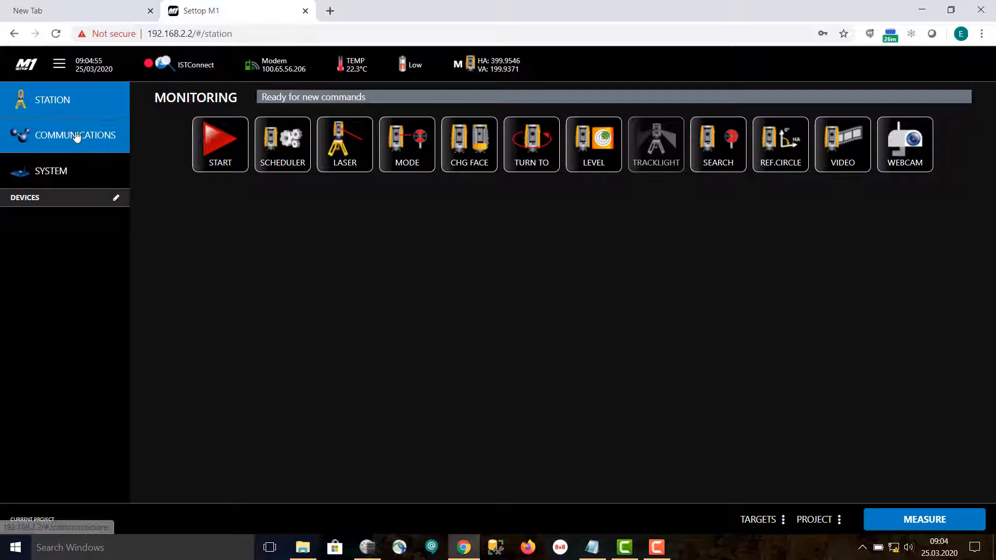
Go to COMMUNICATIONS and open the ISTCONNECT tile.
left_click(75, 135)
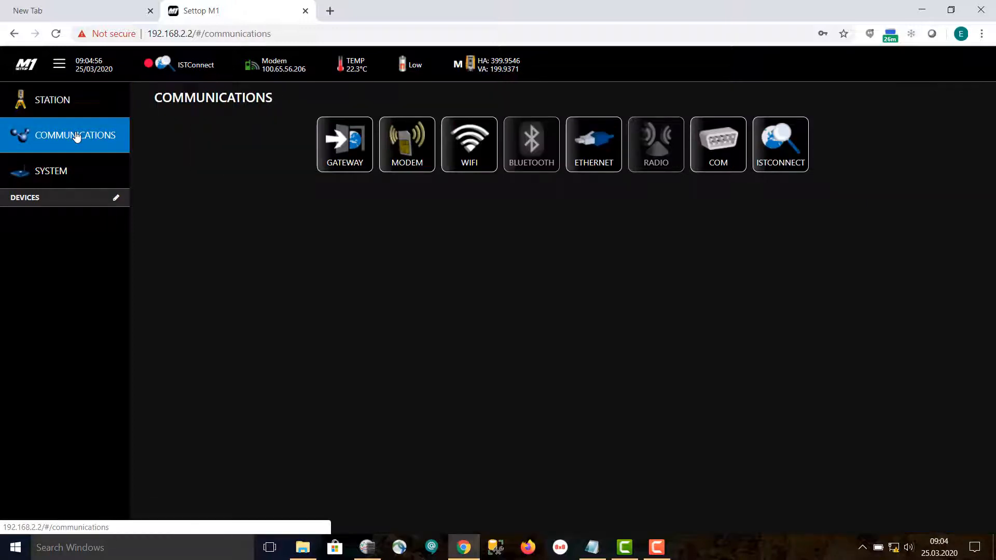
mouse_move(707, 218)
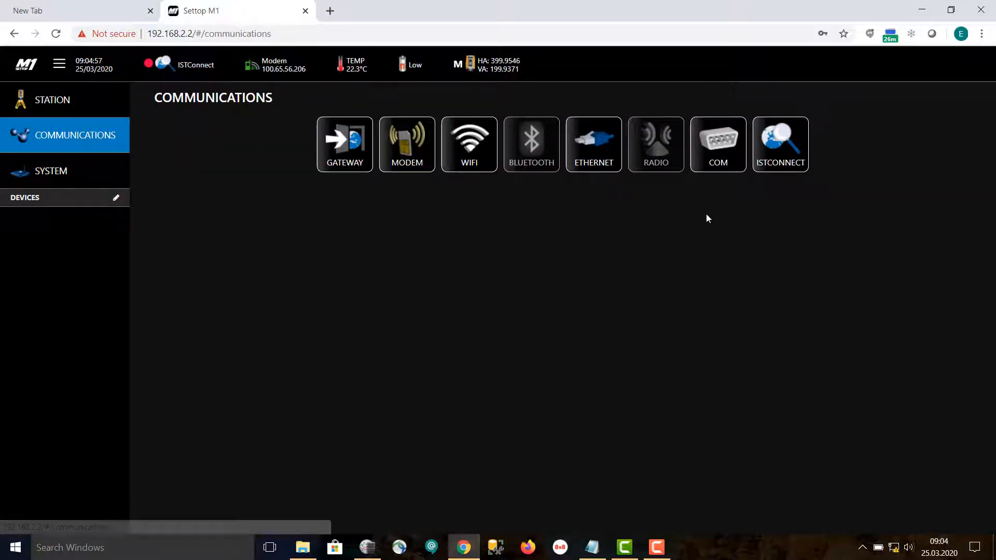
mouse_move(781, 145)
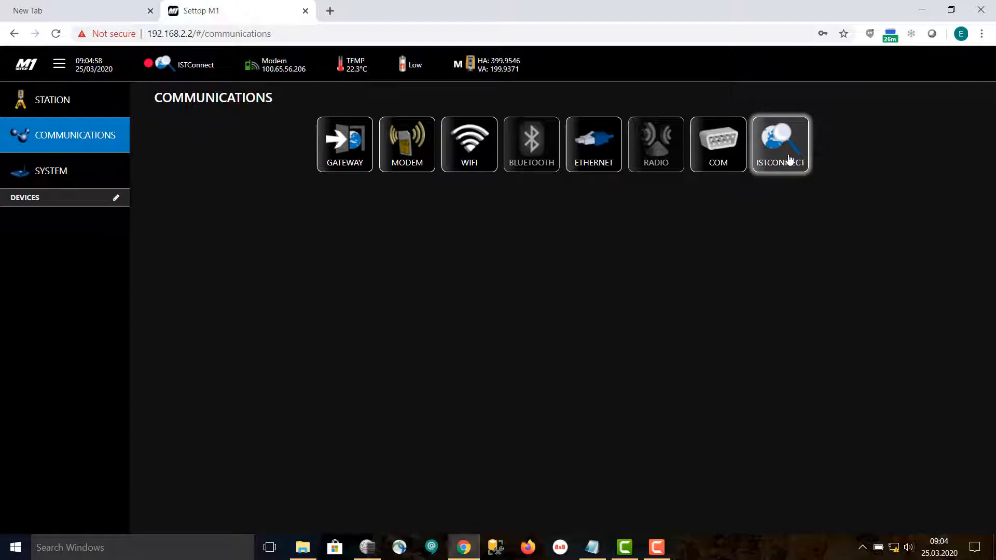
left_click(780, 143)
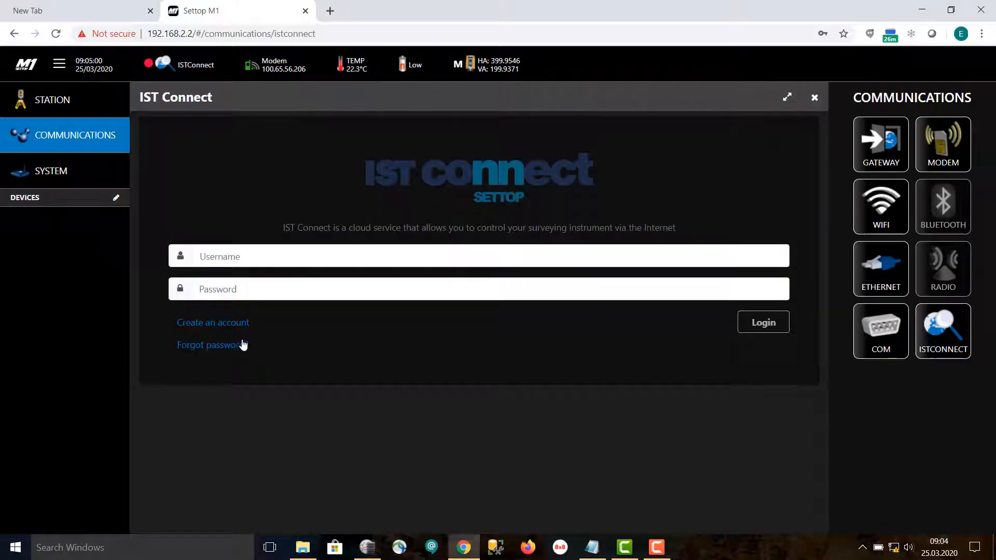
mouse_move(213, 322)
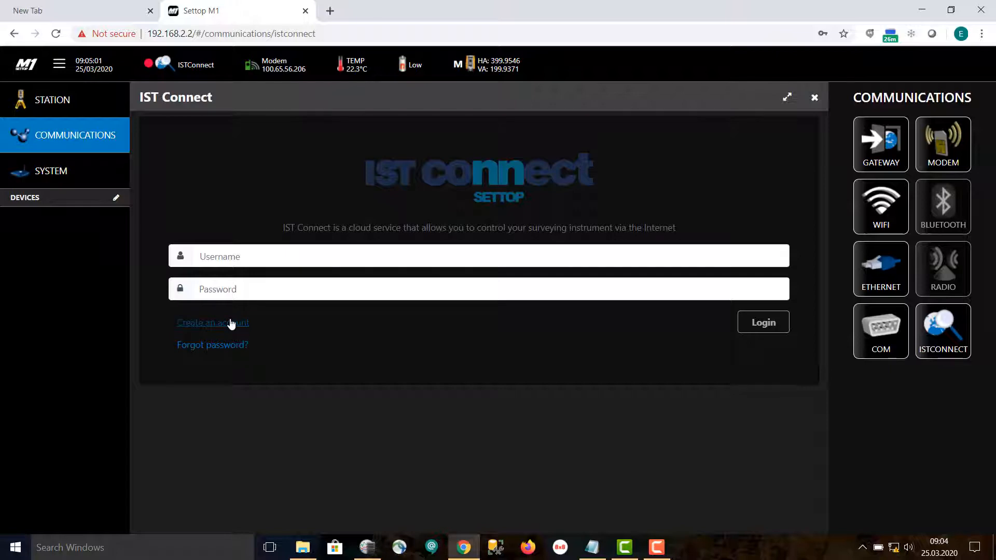
Create IST Connect account Canada1975 with confirmed password and saved email, then submit.
left_click(213, 323)
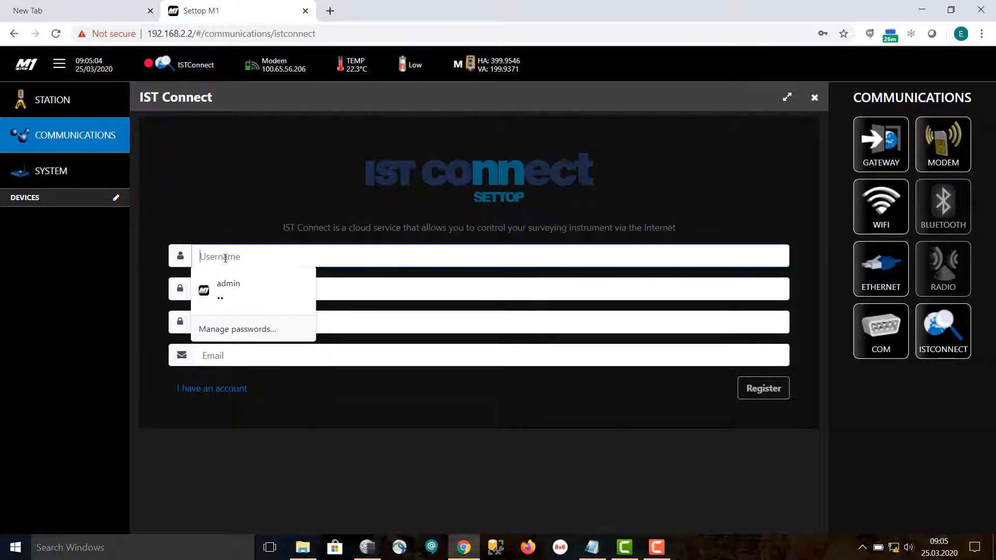
type("Canada")
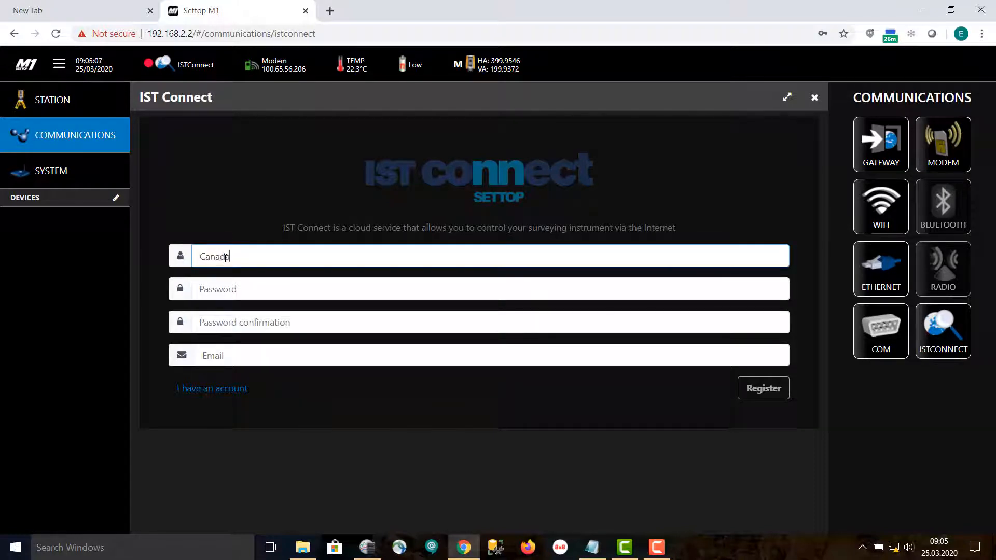
type("1975")
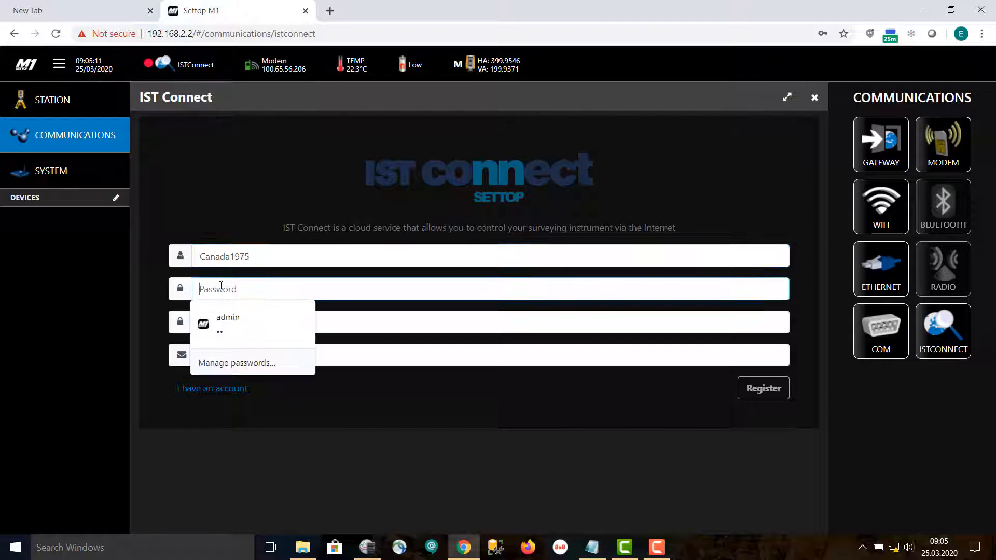
left_click(227, 317)
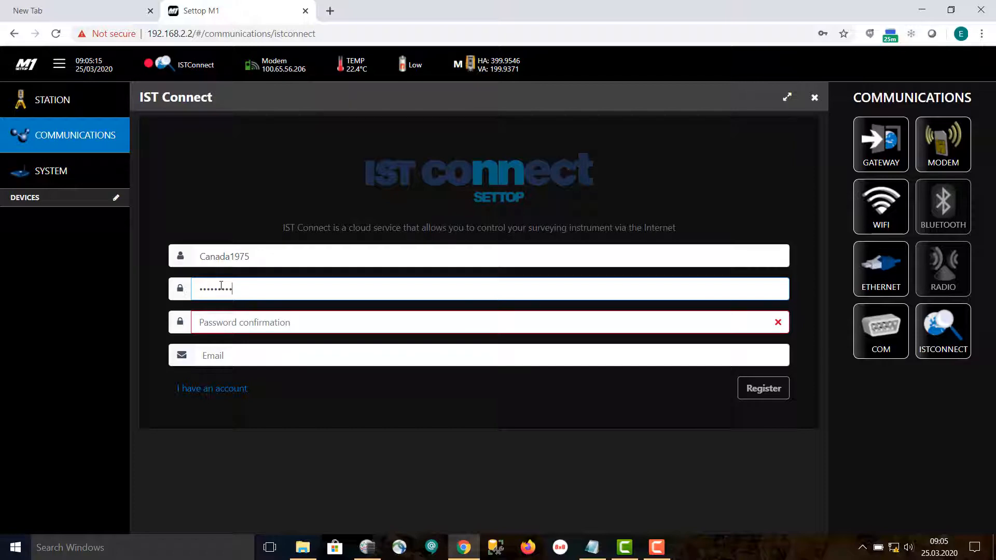
left_click(445, 322)
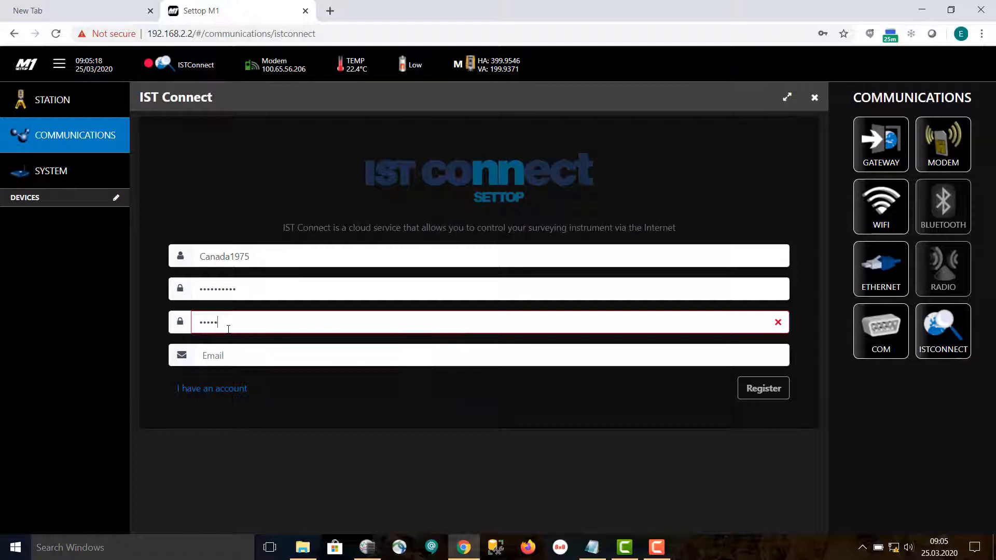
type("••••")
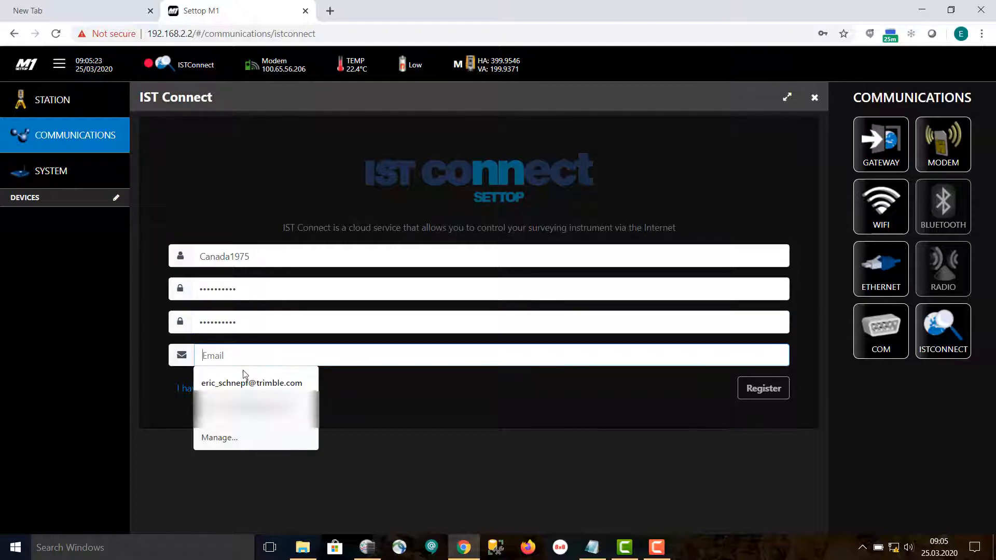
left_click(252, 382)
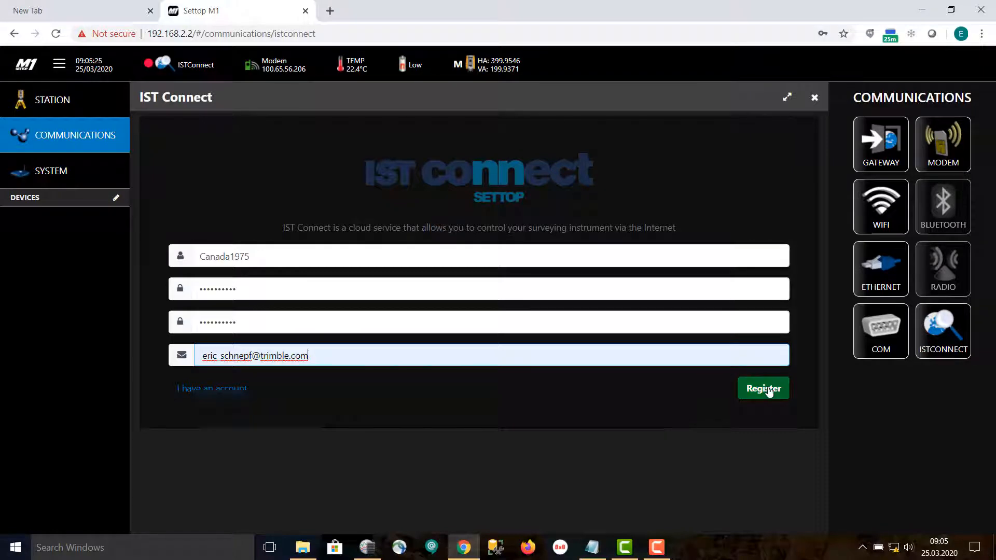
left_click(763, 388)
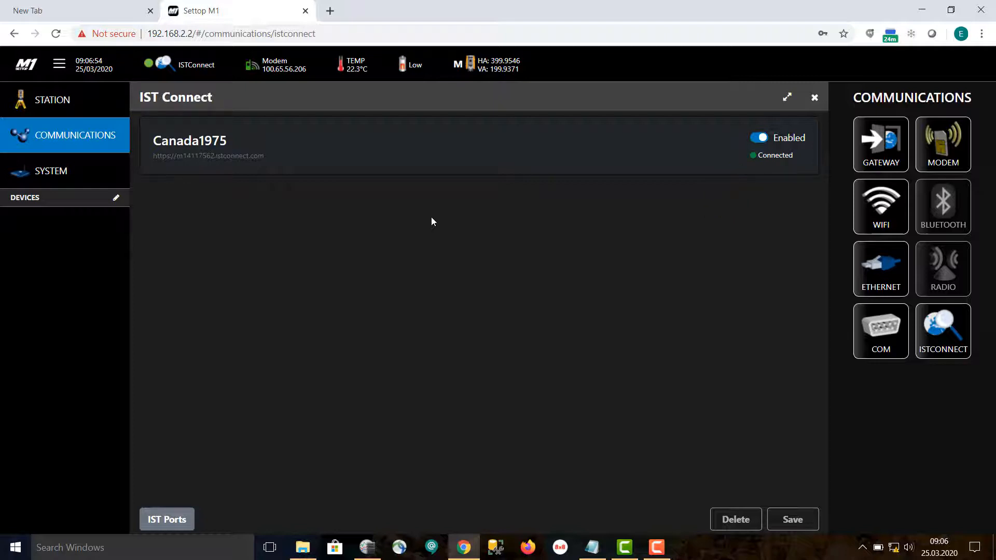
mouse_move(745, 395)
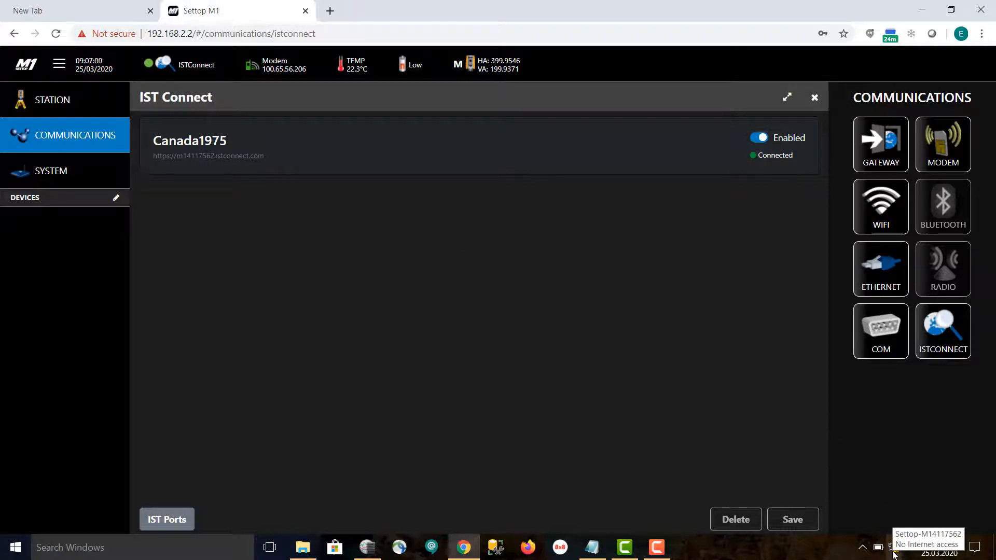
Switch the Windows Wi-Fi connection to a network with internet access.
left_click(908, 546)
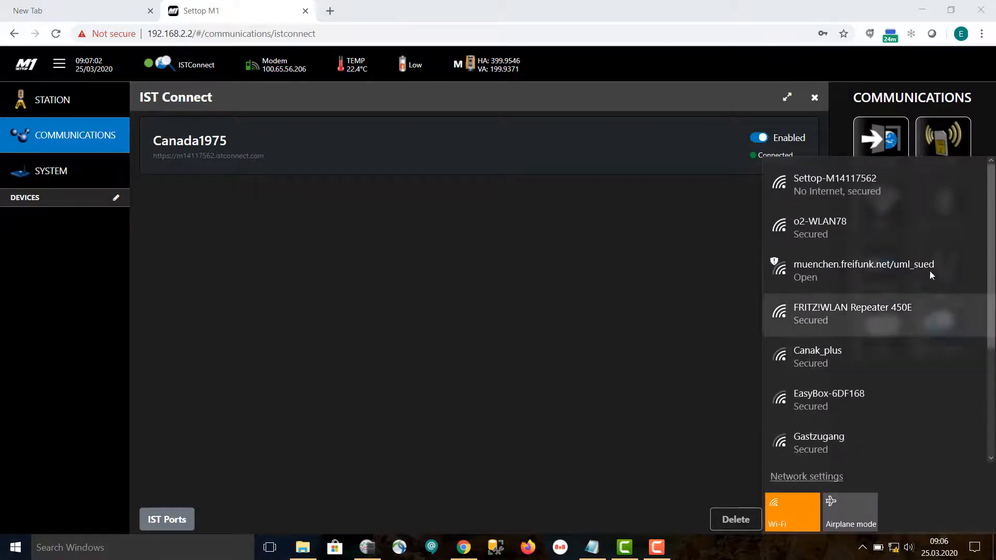
left_click(836, 184)
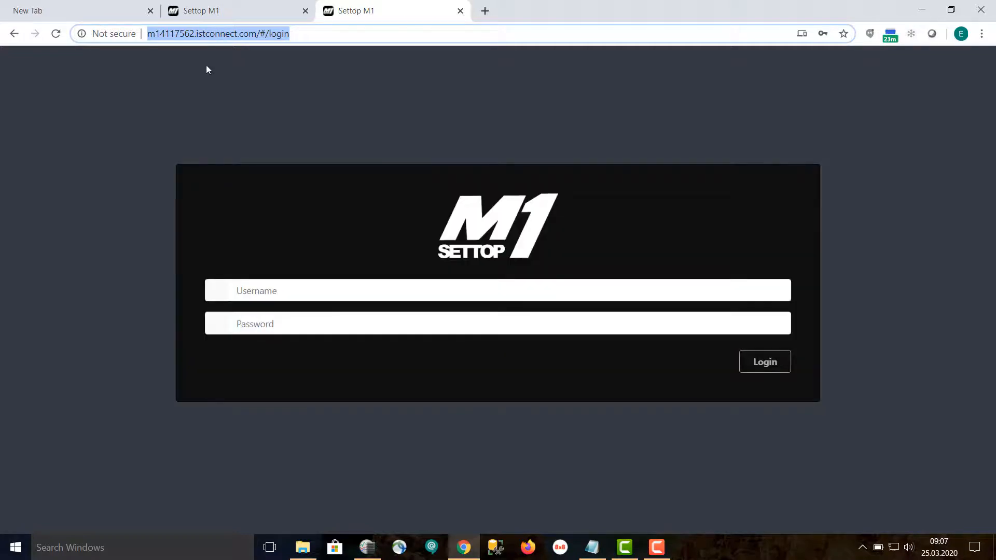
Log in as admin on the istconnect.com login page with the saved password.
left_click(444, 291)
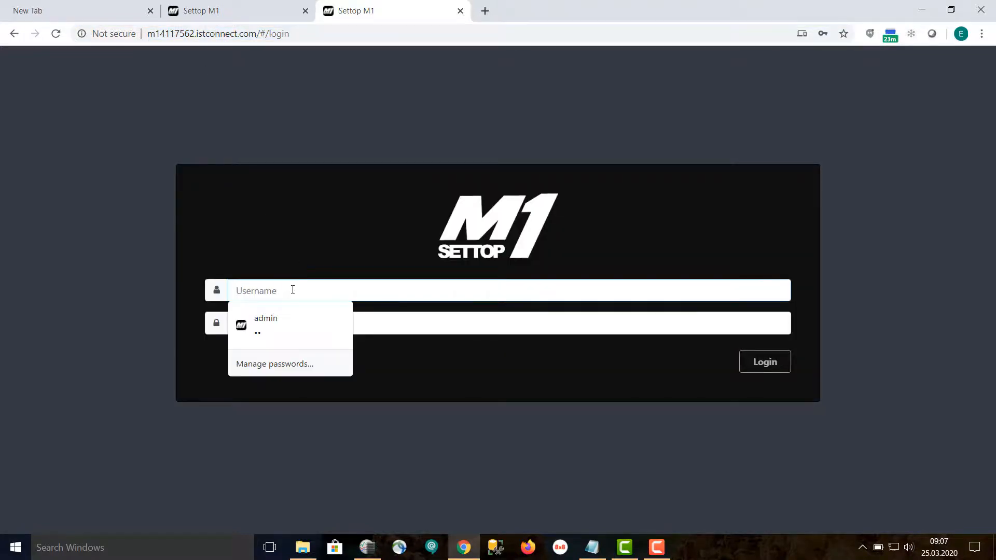
left_click(266, 318)
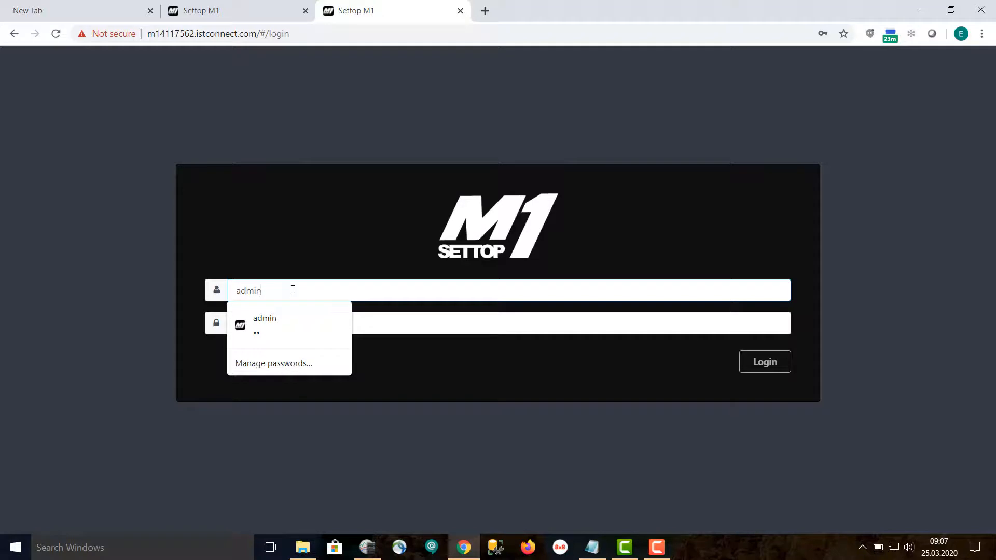
left_click(264, 318)
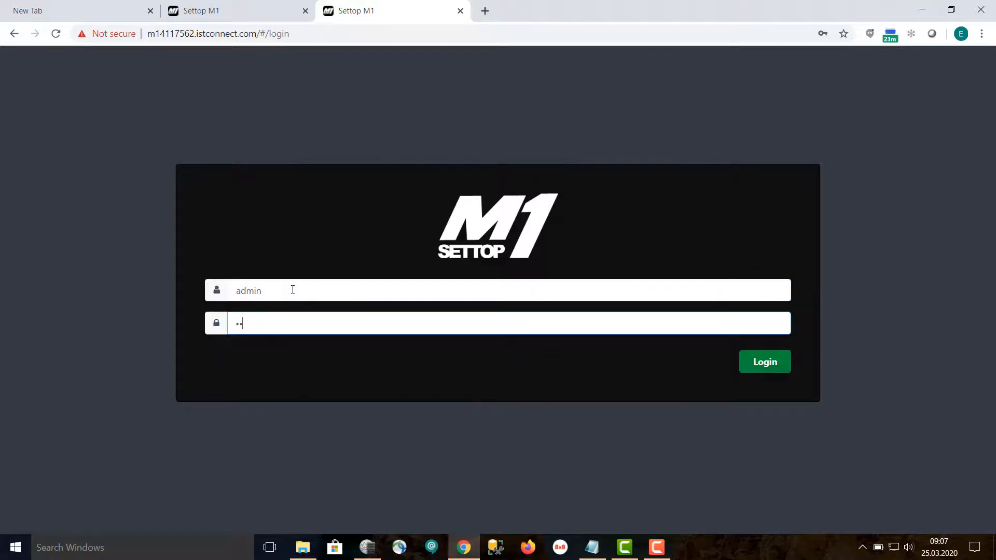
left_click(764, 362)
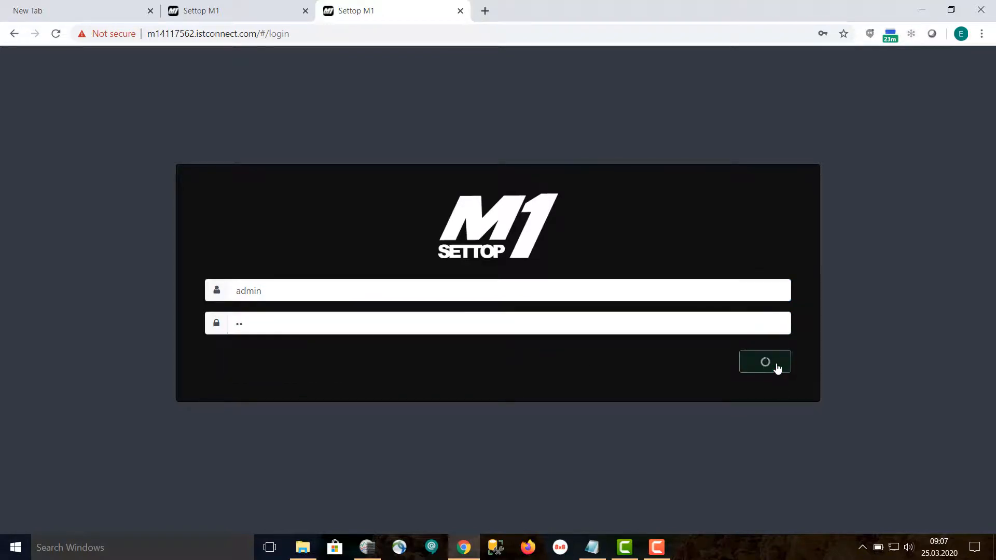
left_click(765, 362)
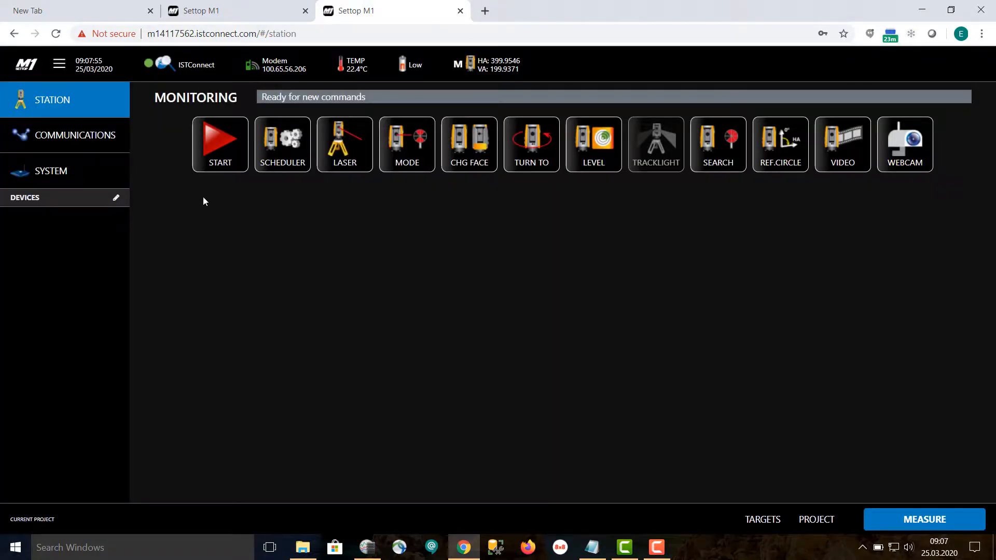
mouse_move(77, 135)
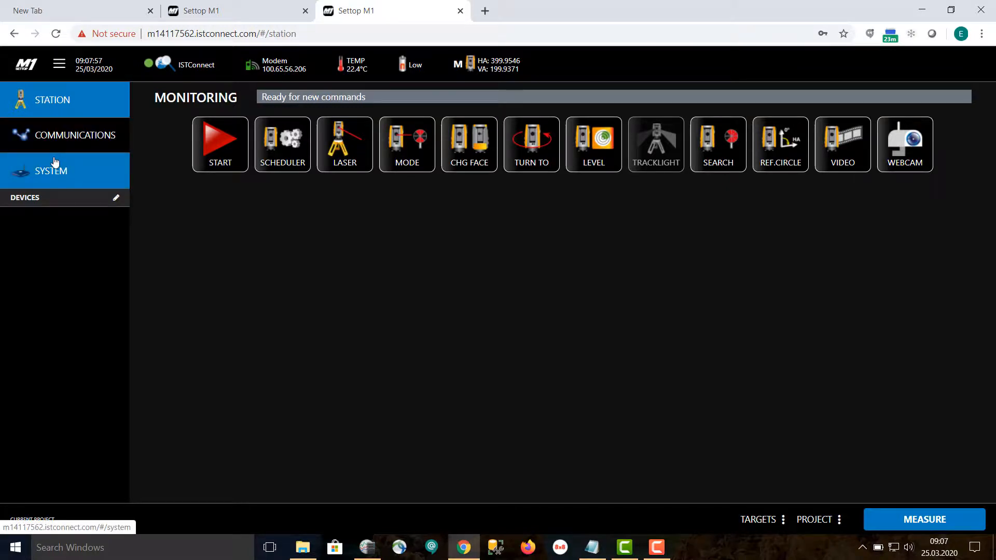
Go to SYSTEM and open the MANAGE tile.
left_click(51, 170)
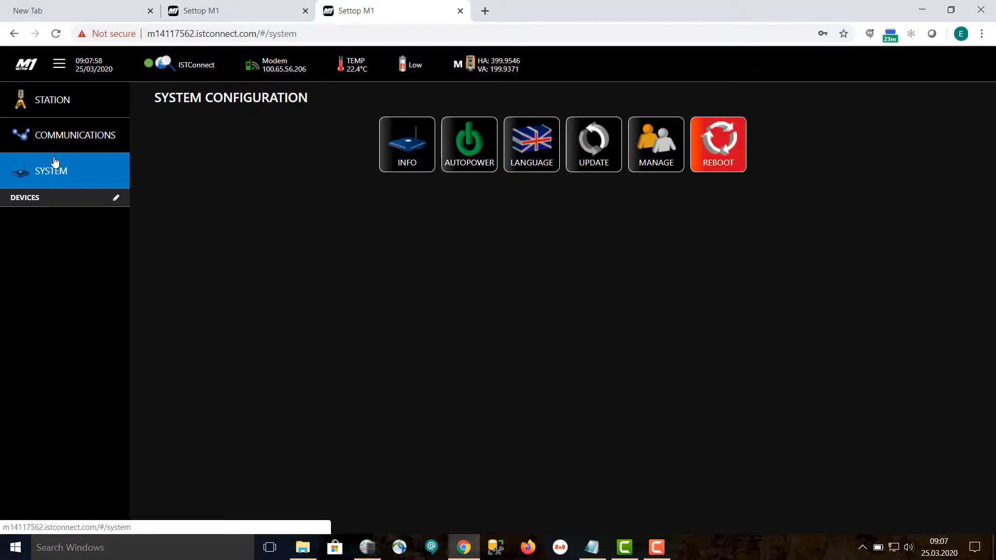
mouse_move(472, 214)
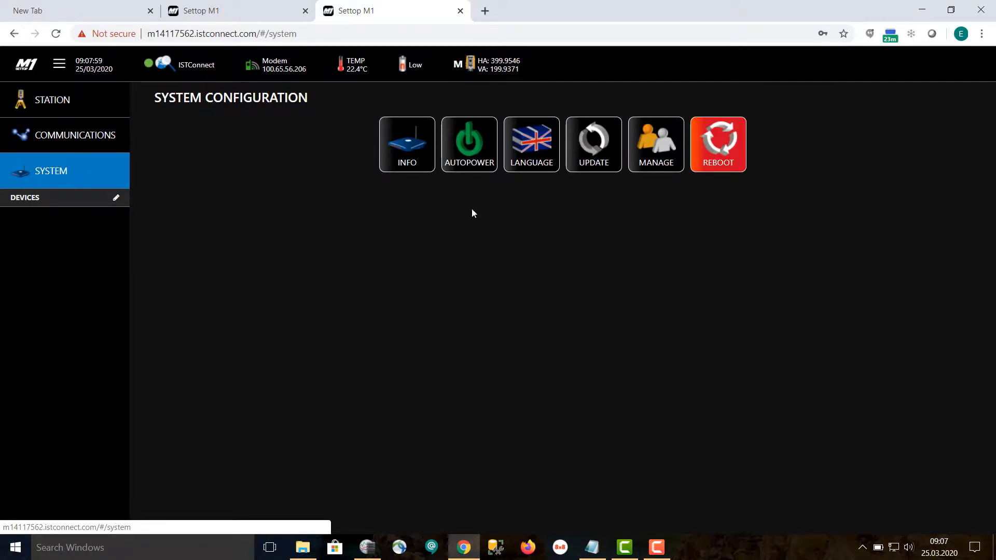
mouse_move(645, 159)
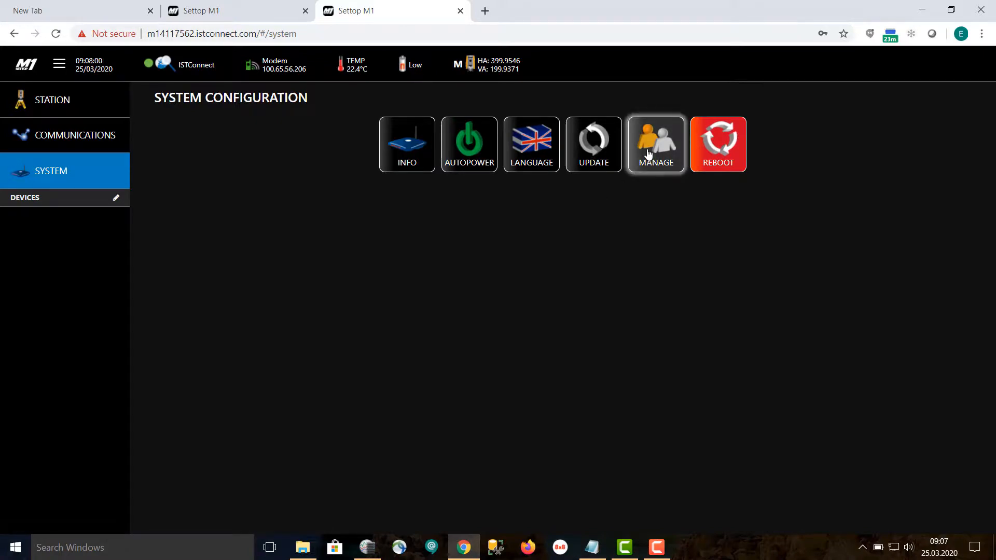
left_click(656, 143)
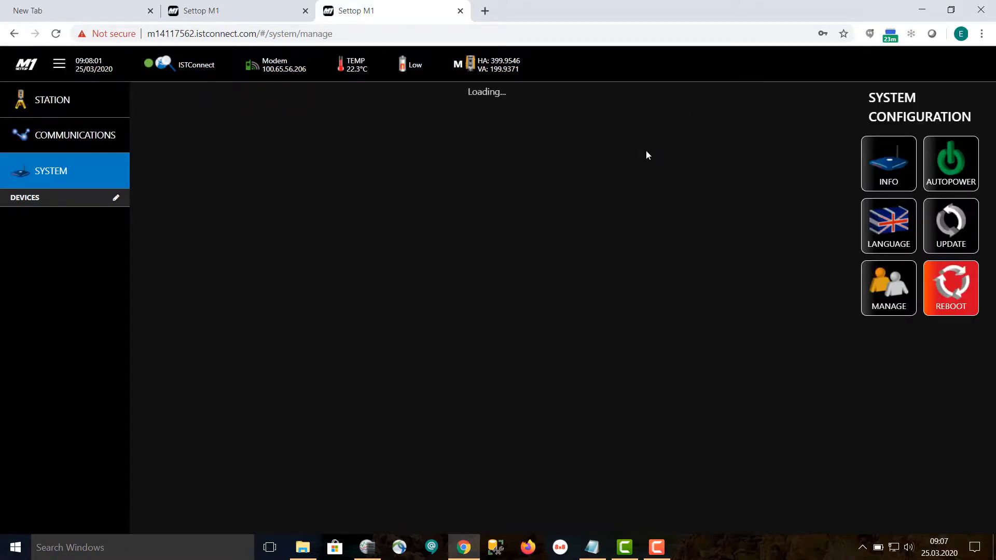
Enter the current admin password and the new password, then accept the change.
left_click(888, 288)
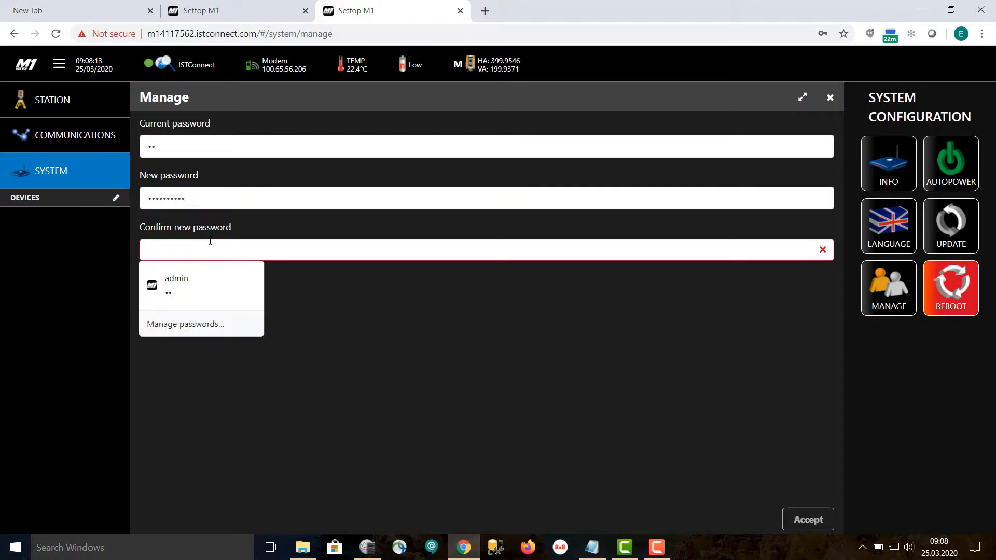
type("•••••")
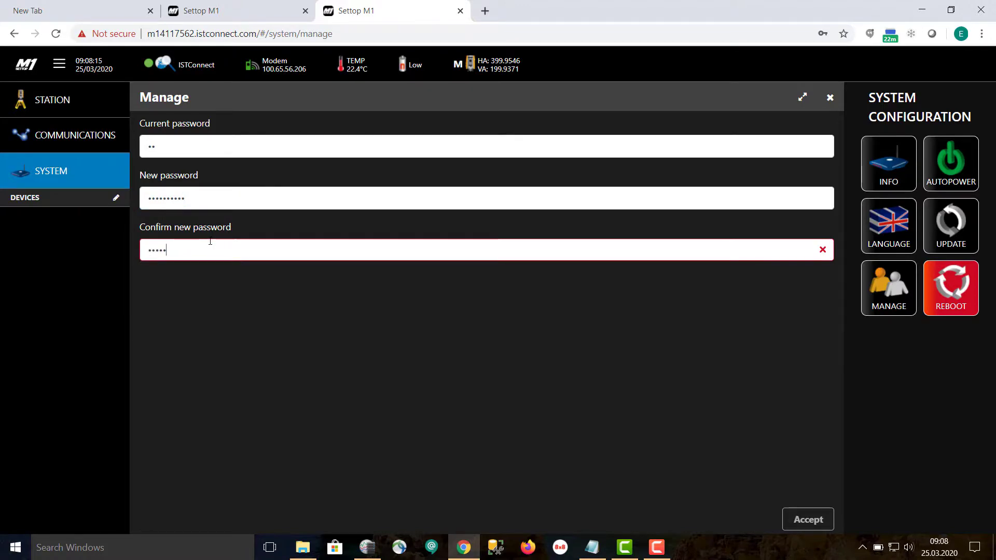
type("••••")
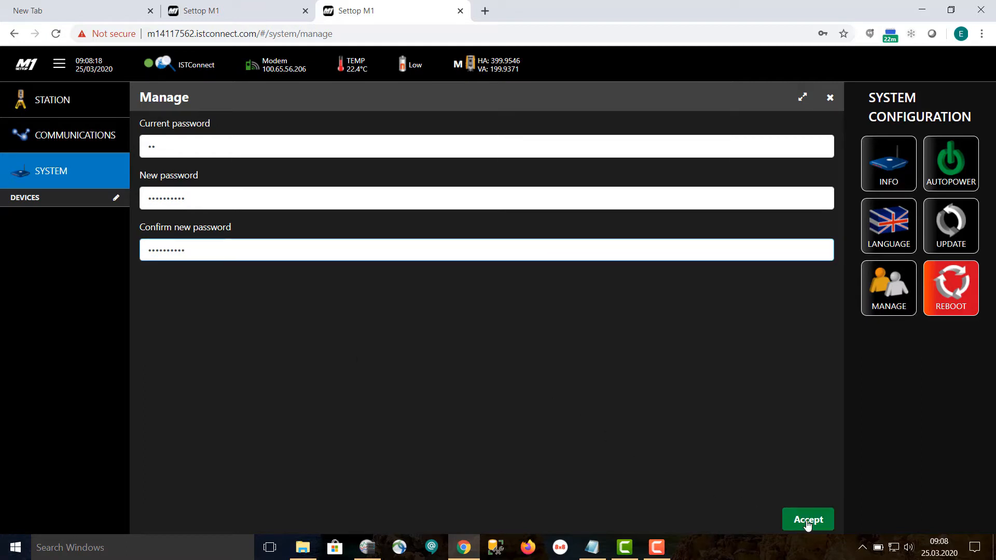
left_click(808, 519)
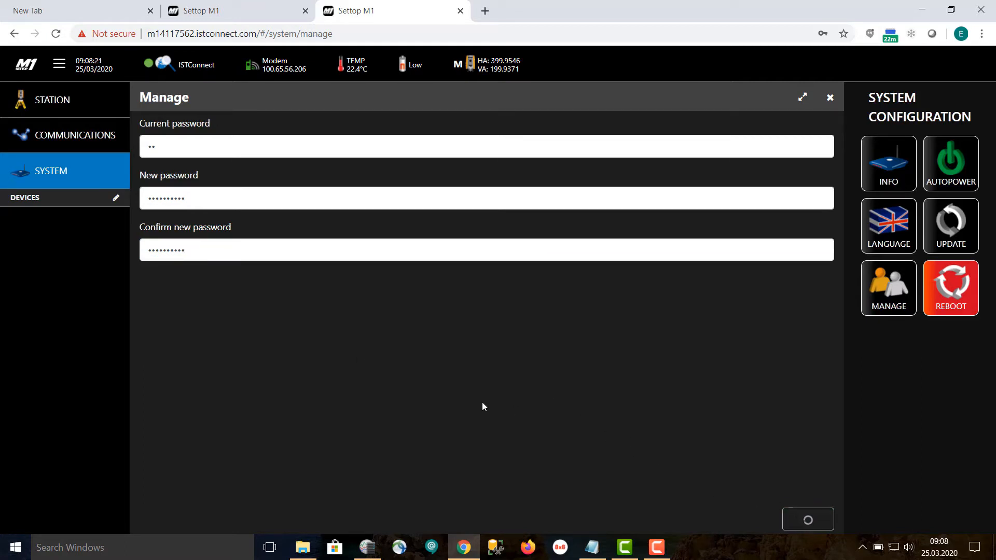